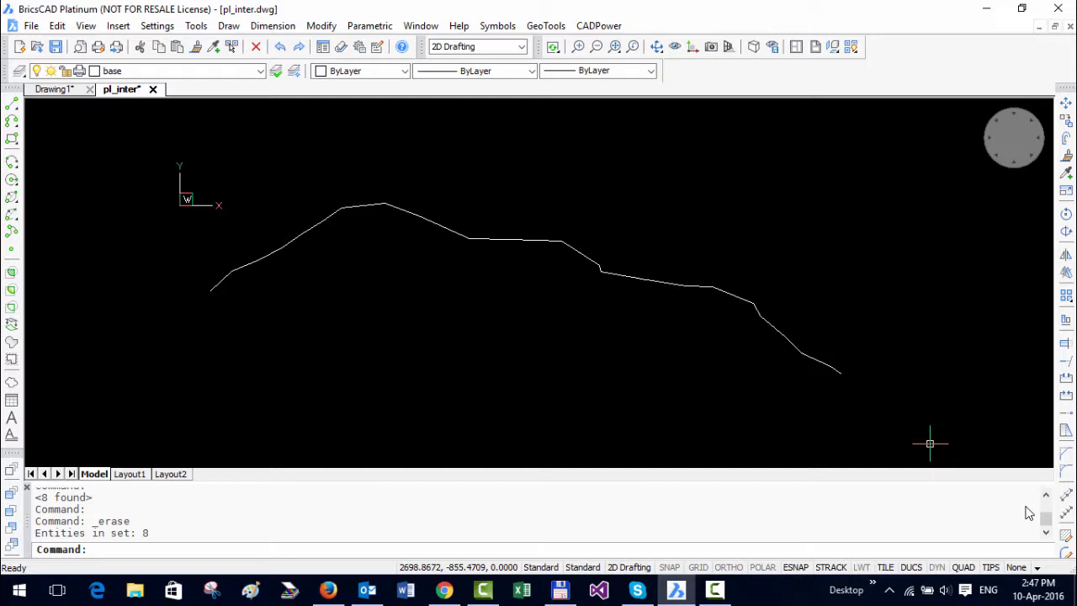
mouse_move(861, 121)
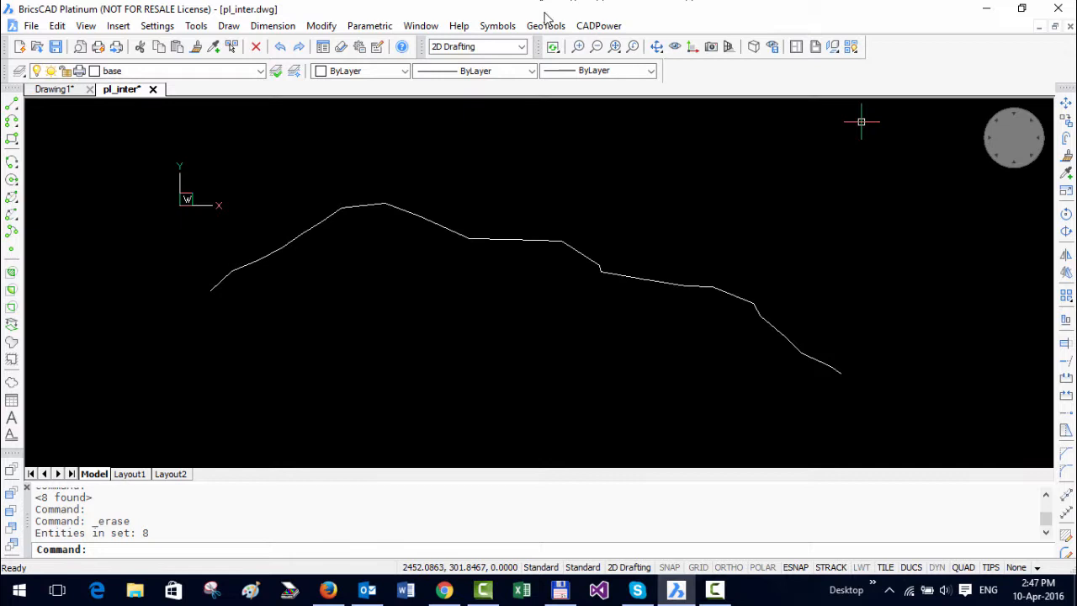
- Browse the GeoTools and CADPower menus for the vertex-labeling annotation commands
left_click(547, 25)
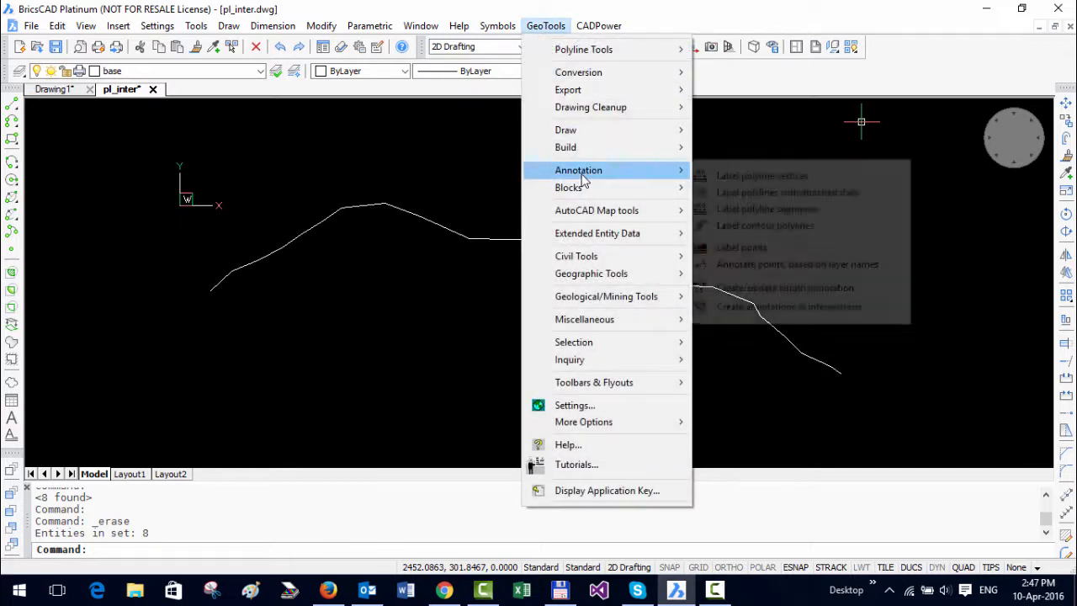
left_click(599, 25)
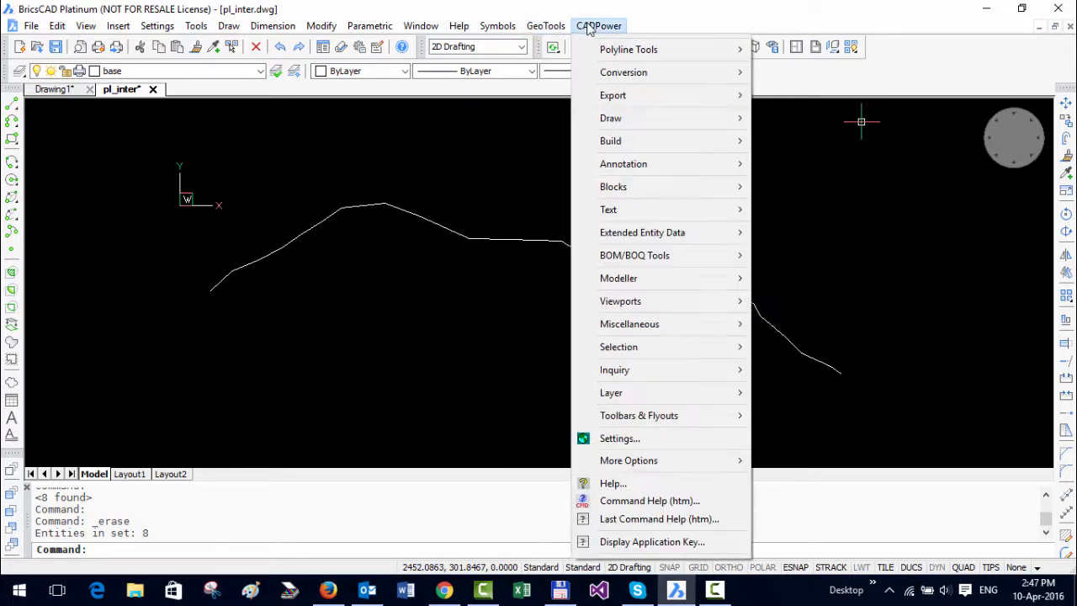
mouse_move(624, 164)
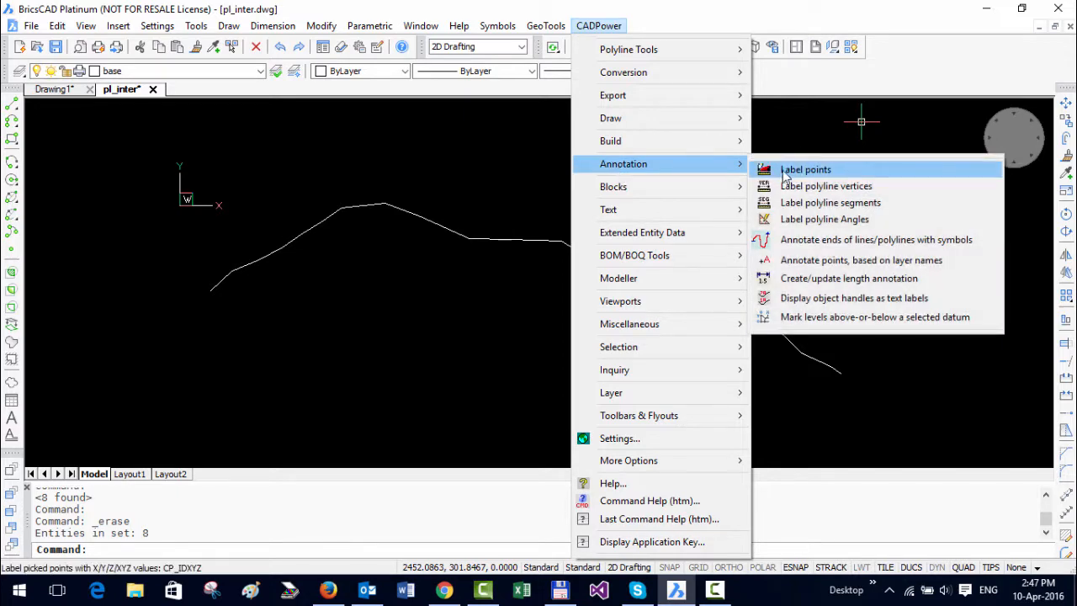
- Launch Label polyline vertices with XYZ (ENH) coordinates at label text height 10
left_click(825, 185)
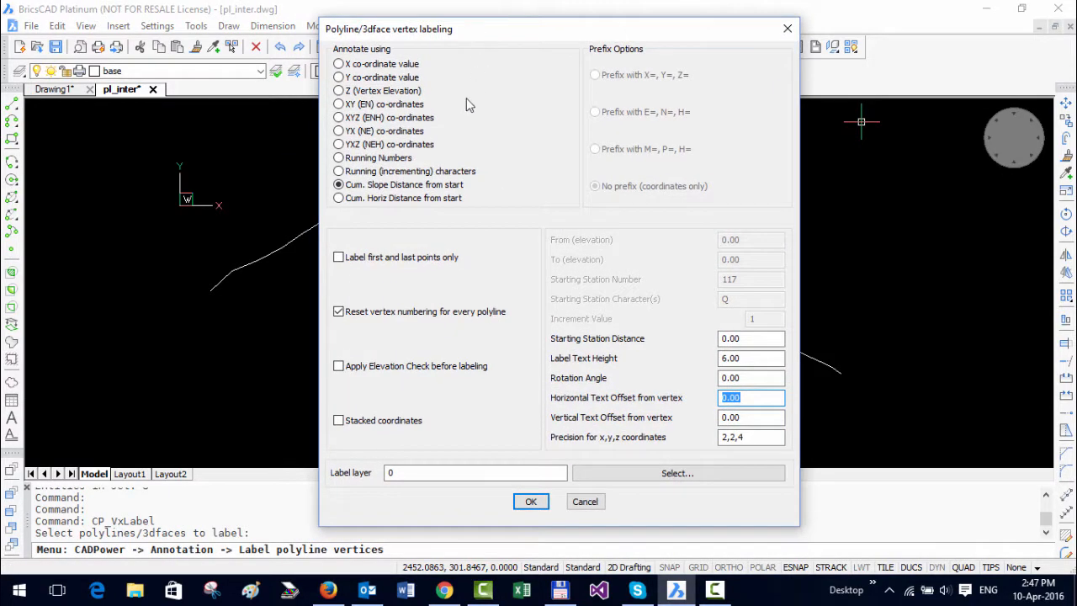
mouse_move(353, 164)
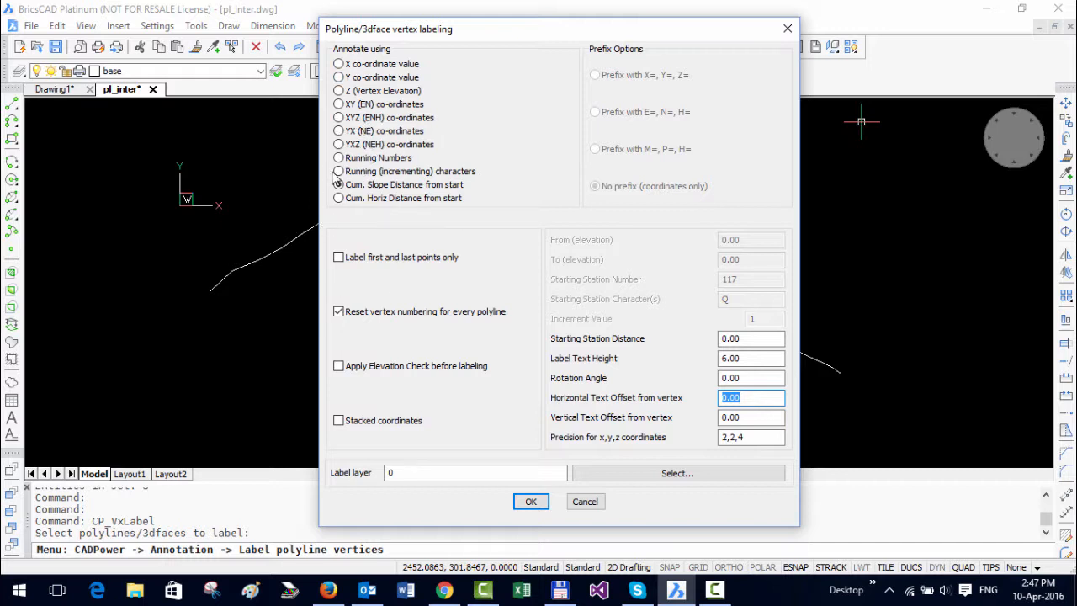
left_click(338, 184)
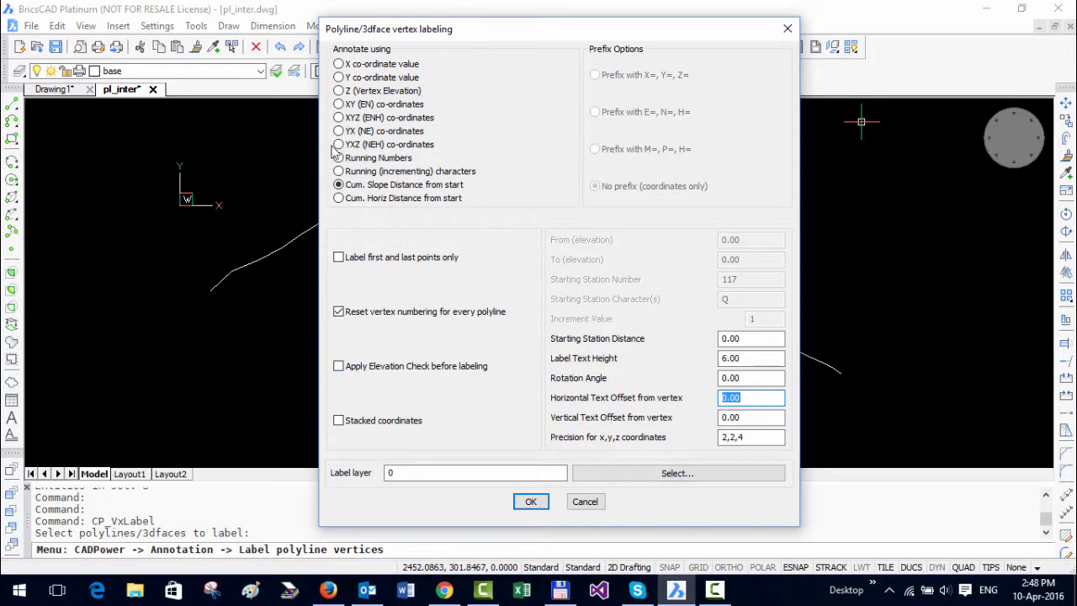
left_click(338, 117)
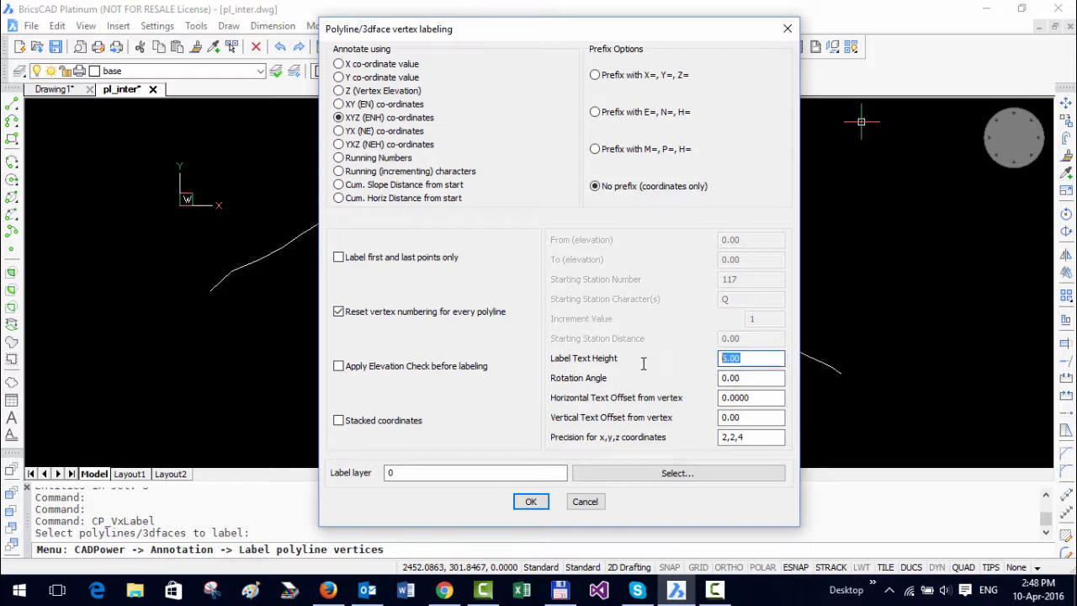
type("10.0000")
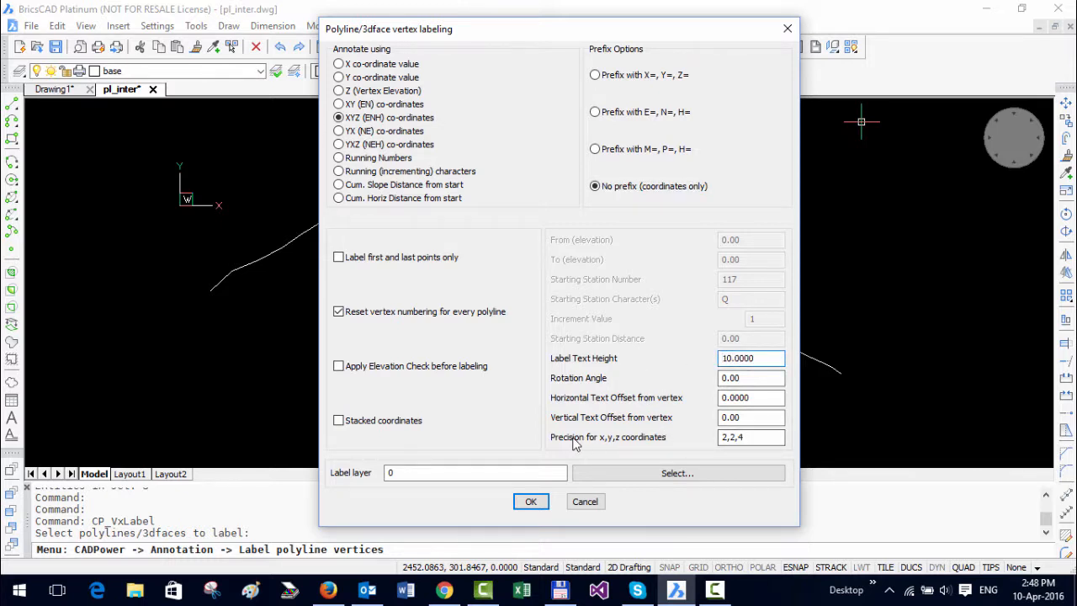
left_click(725, 438)
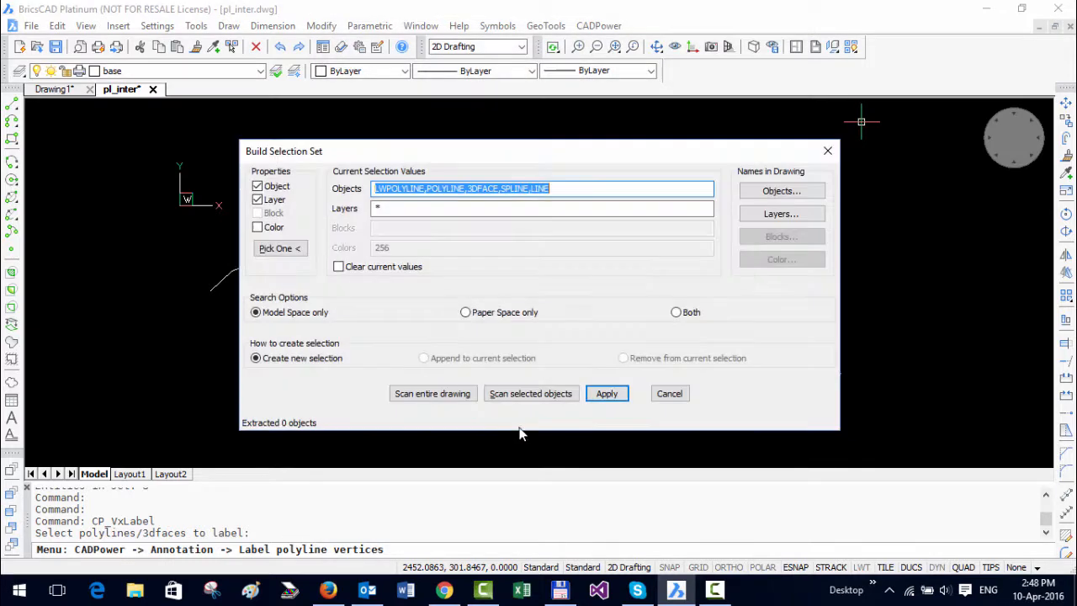
- Apply the selection filter to label the polyline vertices with X,Y,Z coordinates
left_click(607, 393)
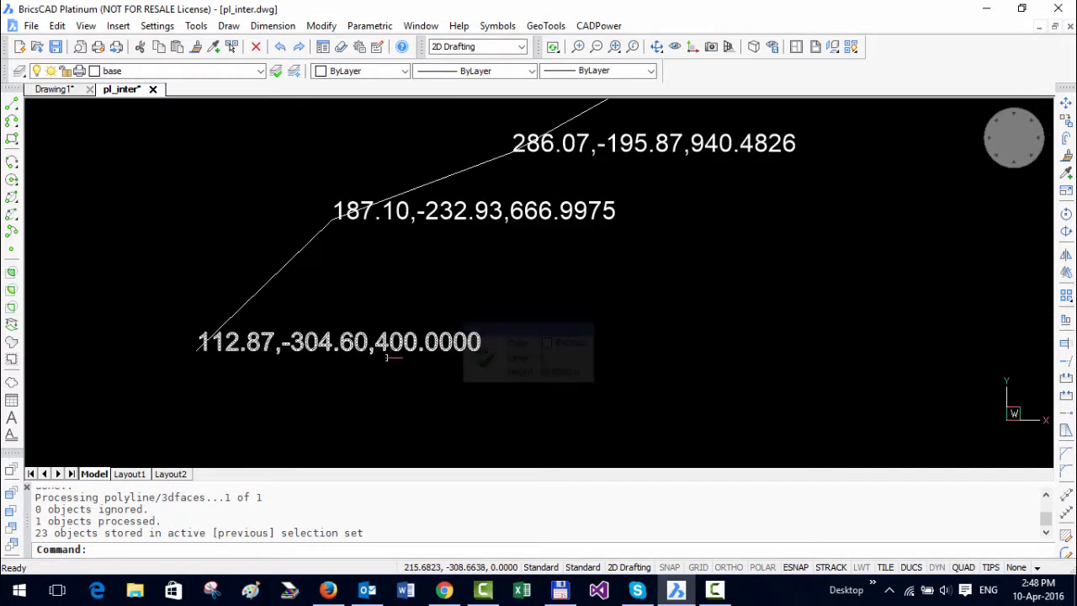
mouse_move(291, 342)
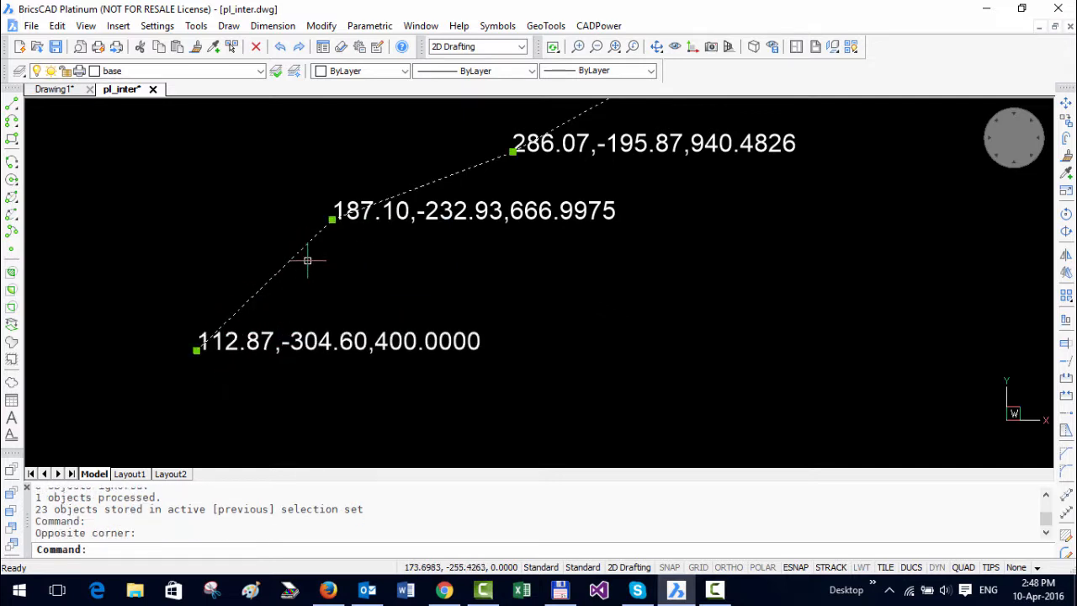
mouse_move(600, 236)
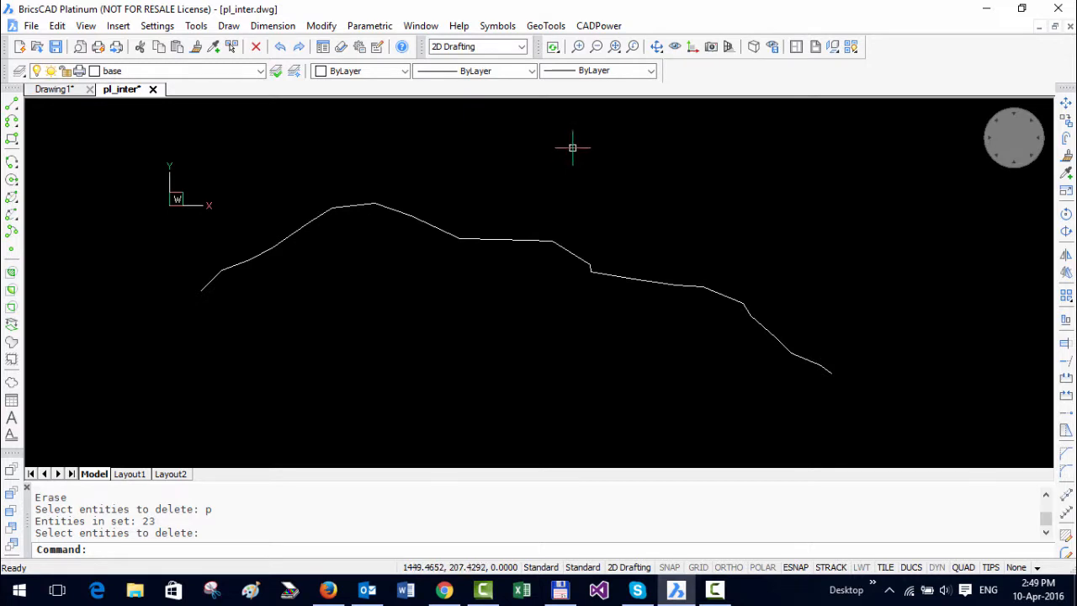
mouse_move(564, 148)
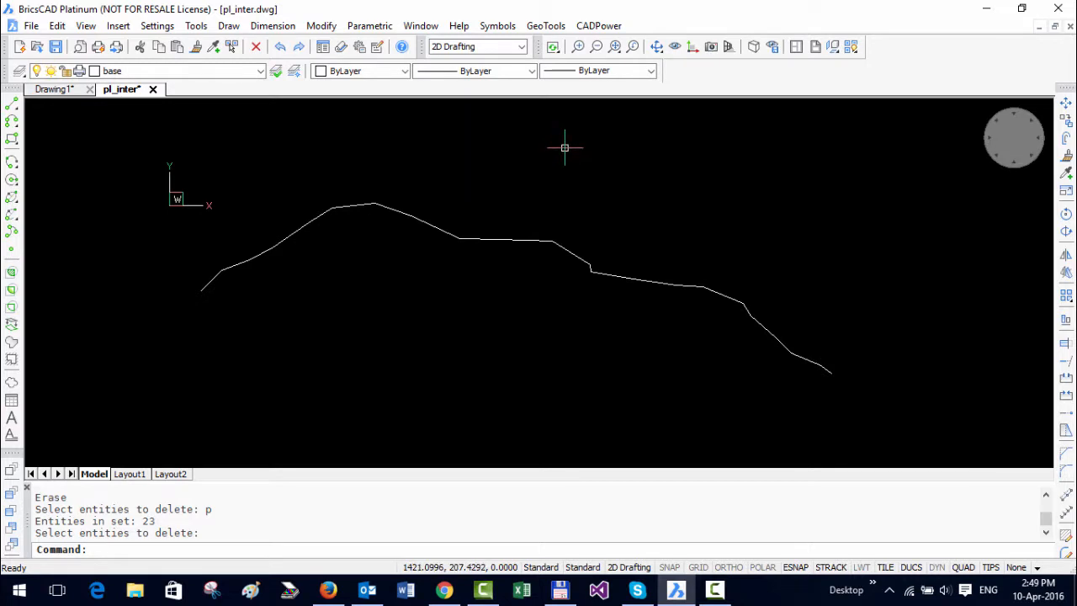
- Rerun GeoTools vertex labeling with running numbers starting at station 100
left_click(545, 25)
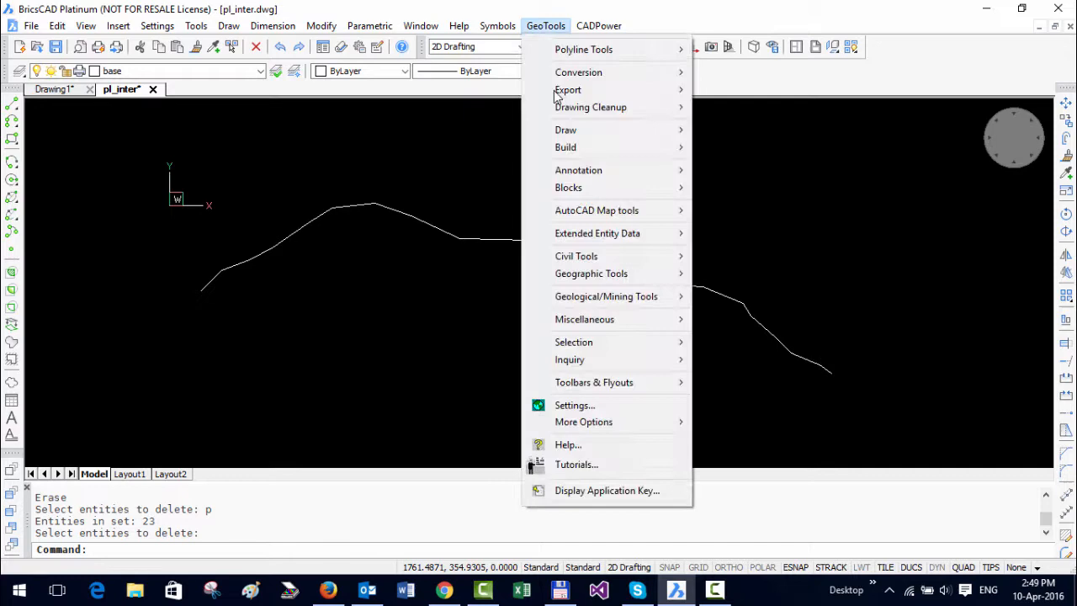
left_click(578, 169)
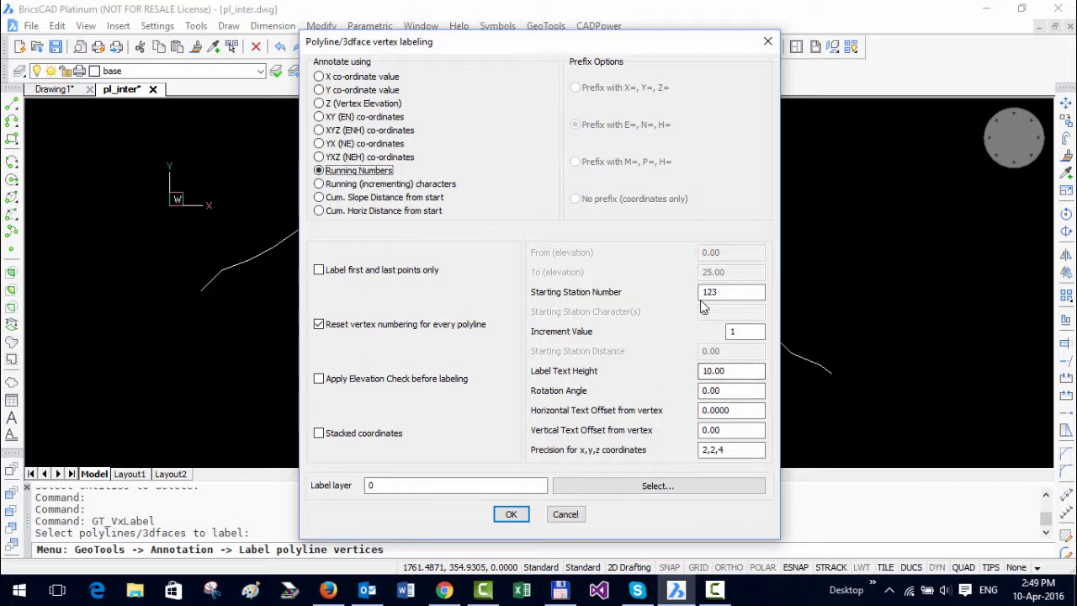
type("100")
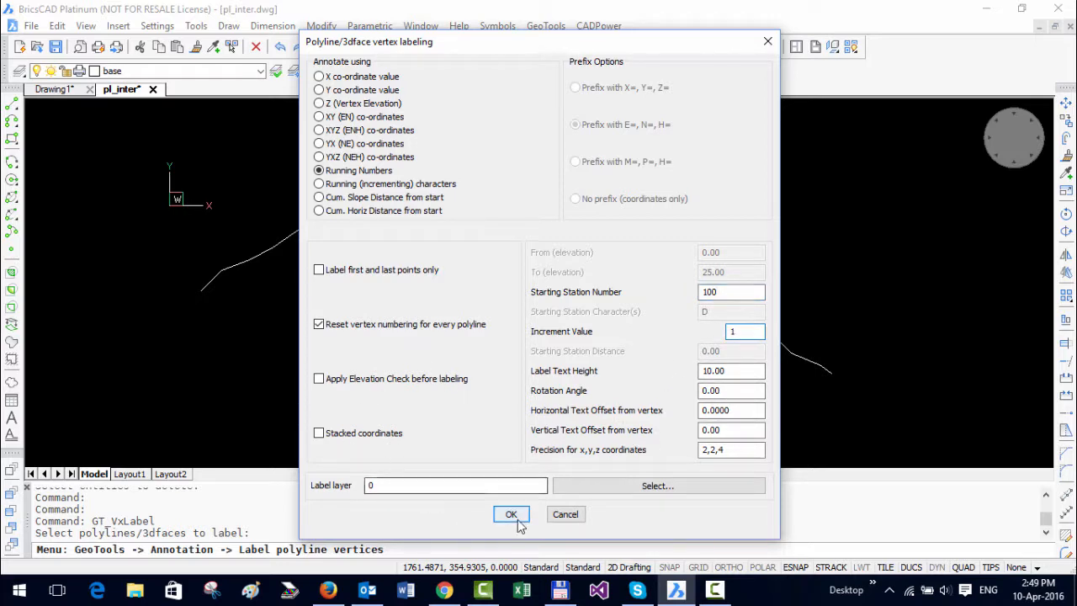
left_click(511, 515)
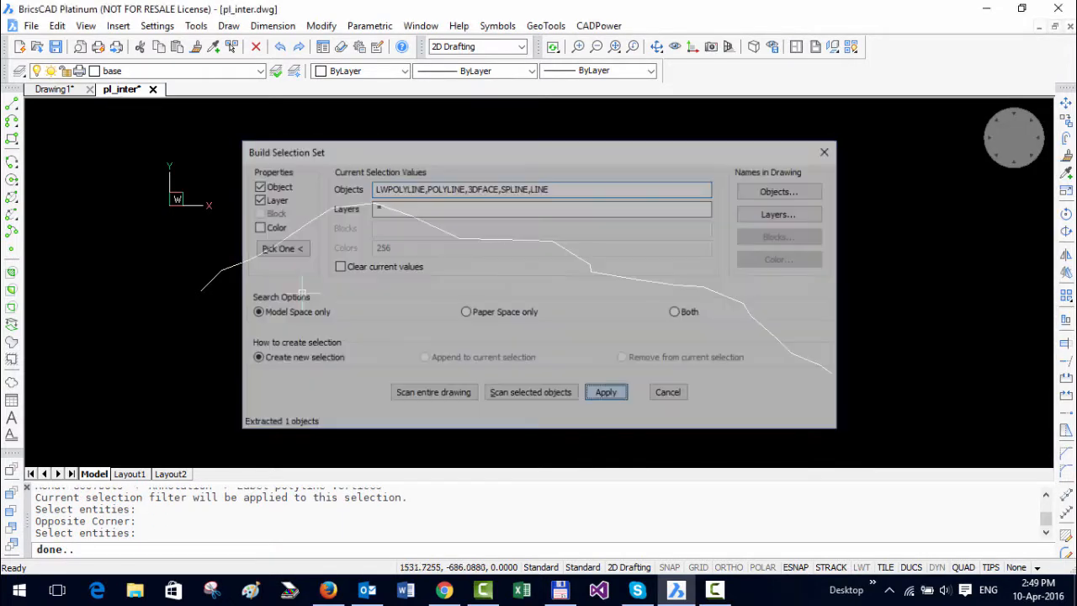
- Apply the selection filter to number the vertices 100, 101, 102, 103
left_click(606, 392)
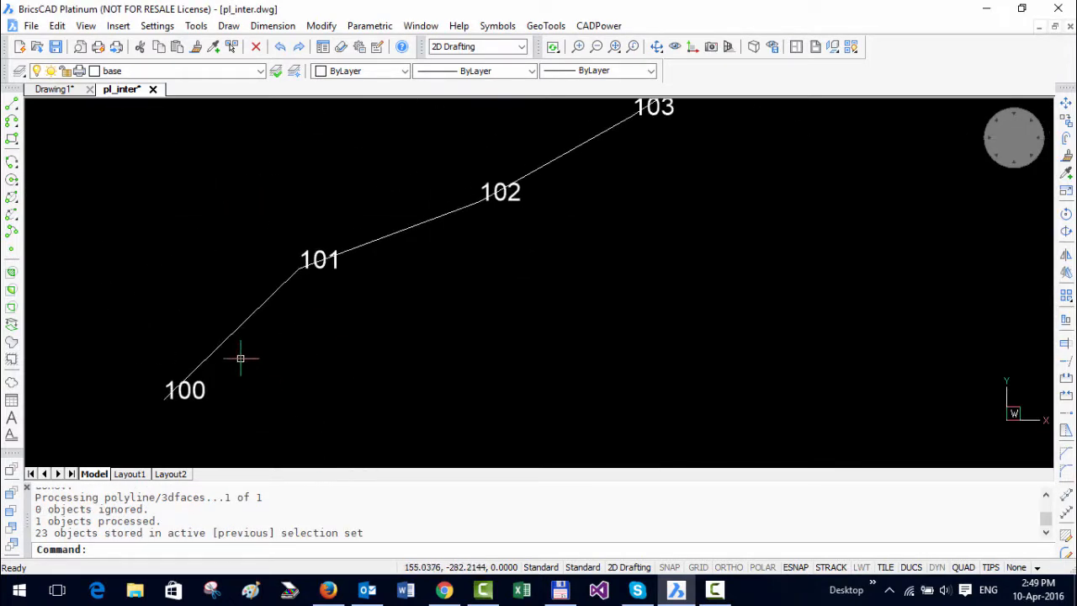
mouse_move(552, 210)
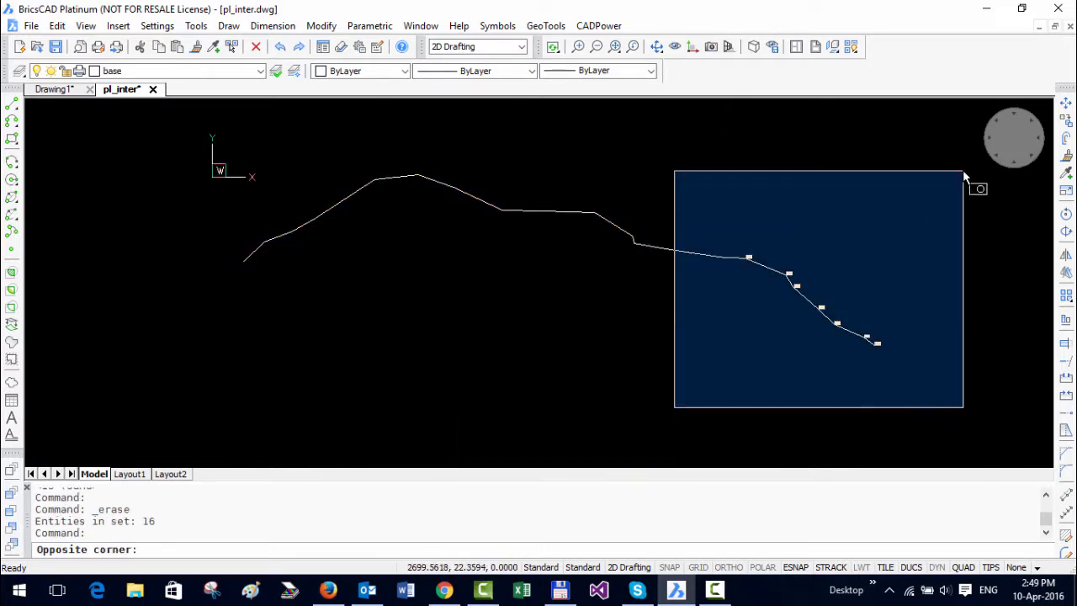
- Set stacked XYZ labels prefixed E=, N=, H= at height 5, precision 1
left_click(545, 25)
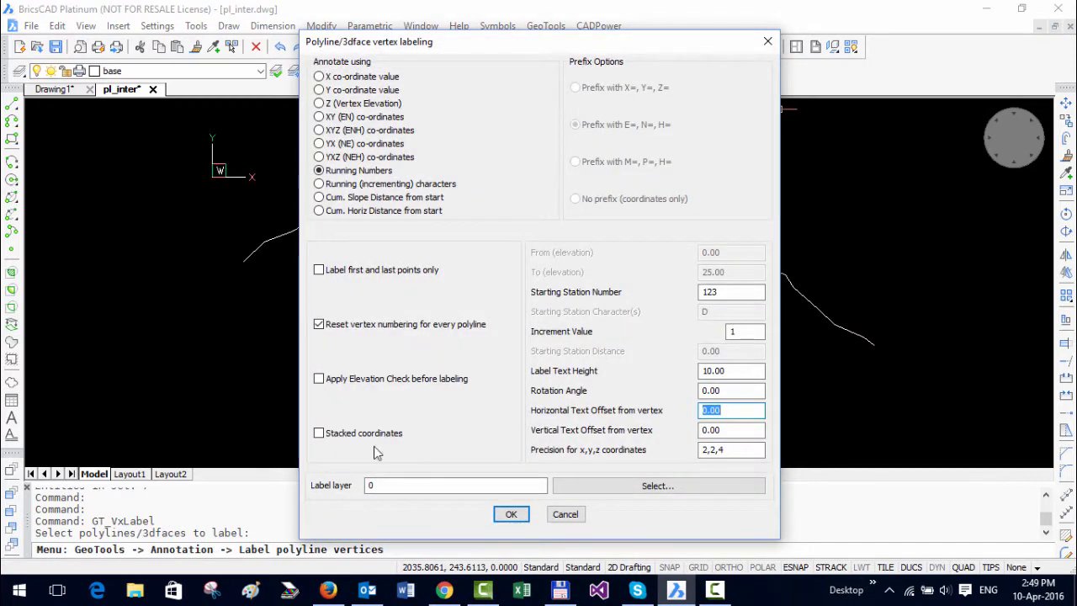
left_click(318, 433)
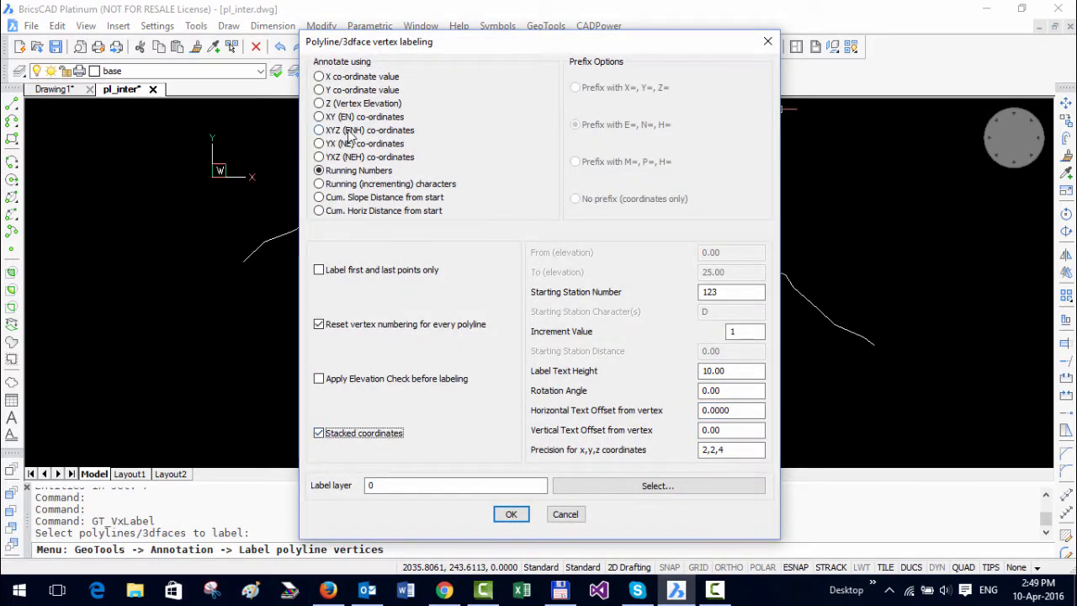
left_click(318, 129)
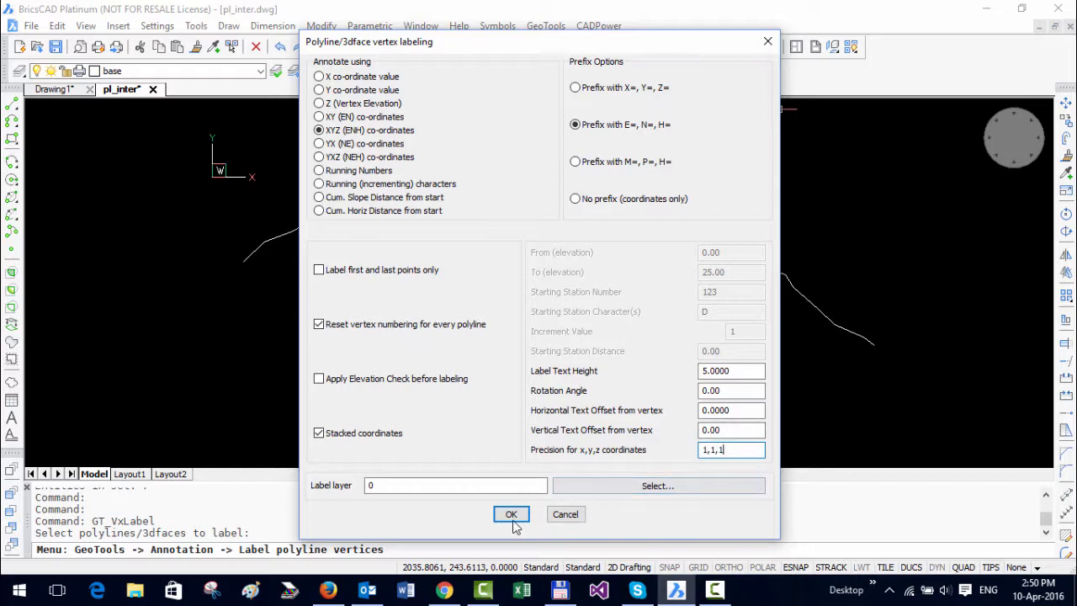
left_click(510, 513)
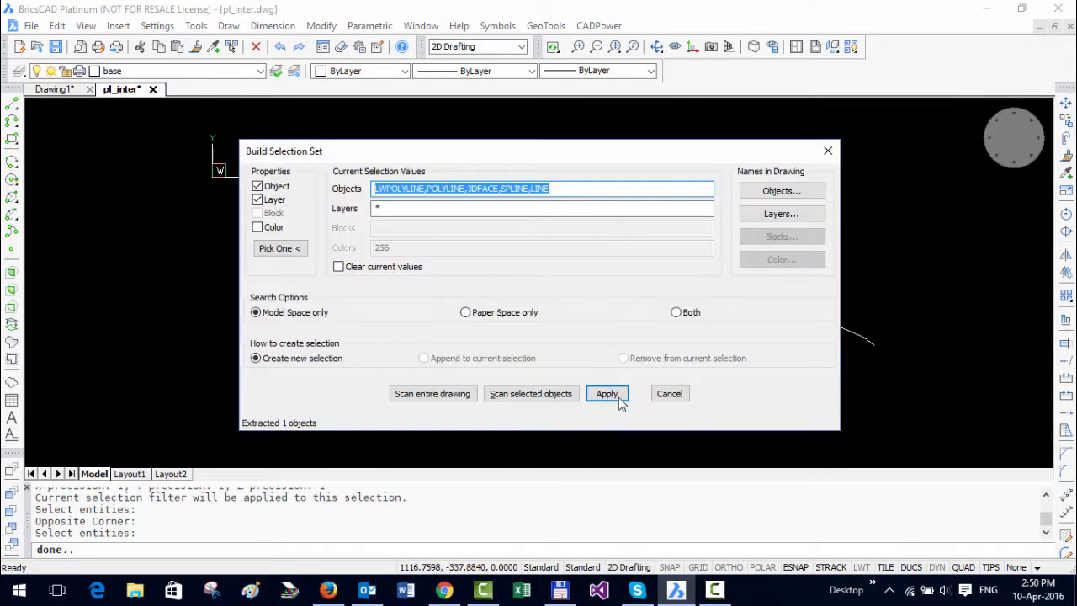
- Apply the selection filter to place stacked E/N/H labels at every vertex
left_click(606, 393)
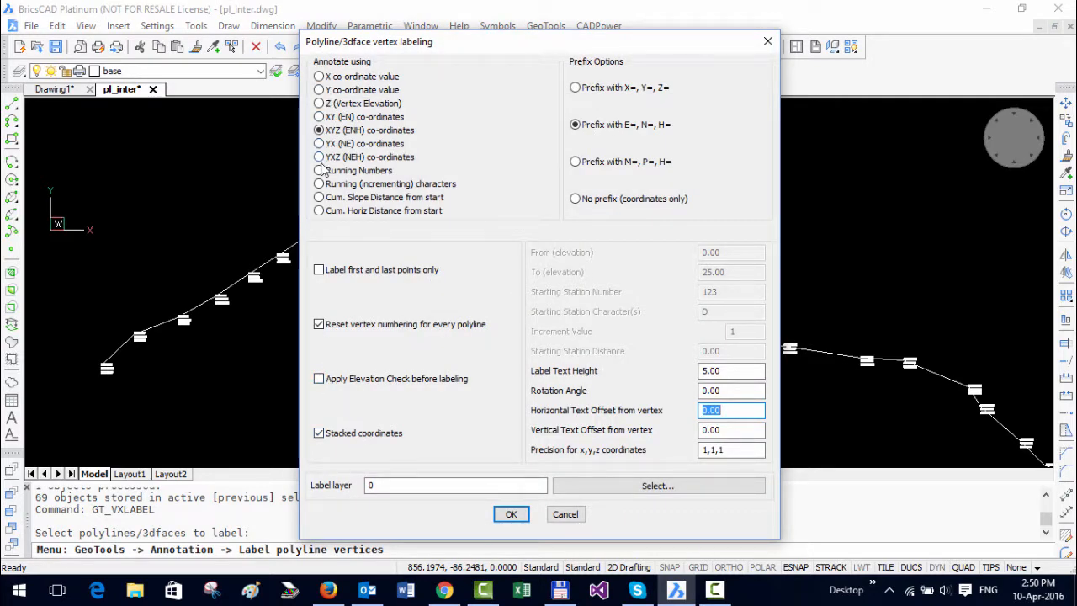
- Try Z (Vertex Elevation) labeling in the reopened dialog, then cancel it
left_click(318, 102)
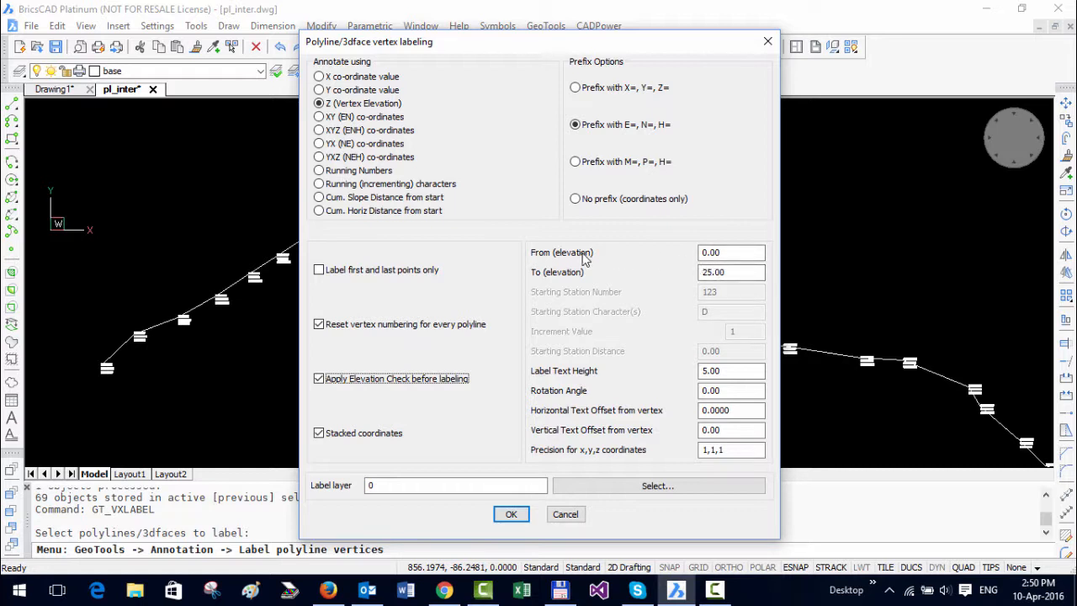
mouse_move(610, 466)
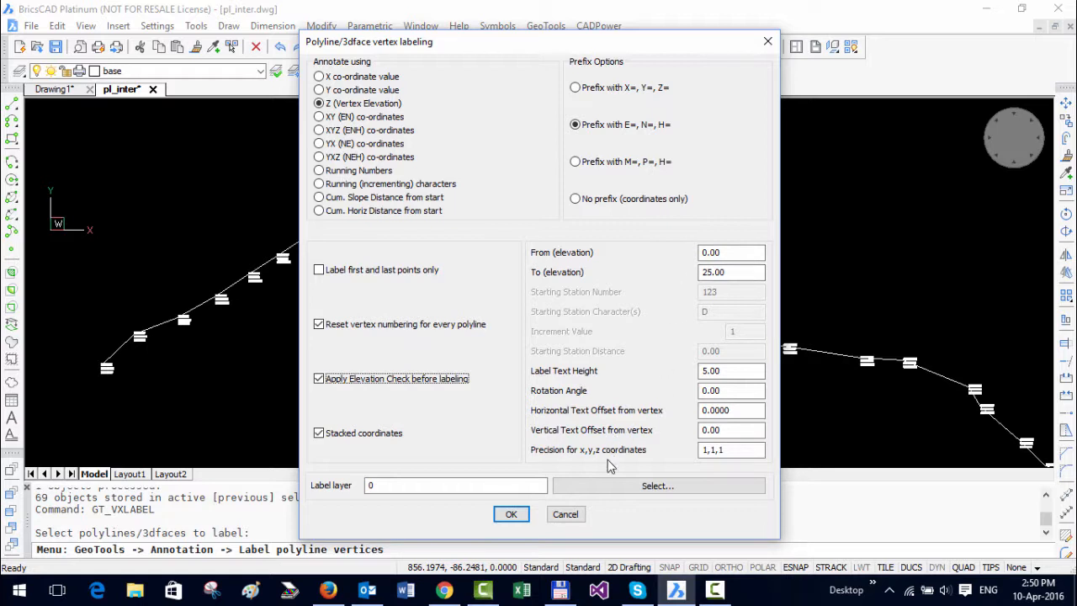
mouse_move(658, 486)
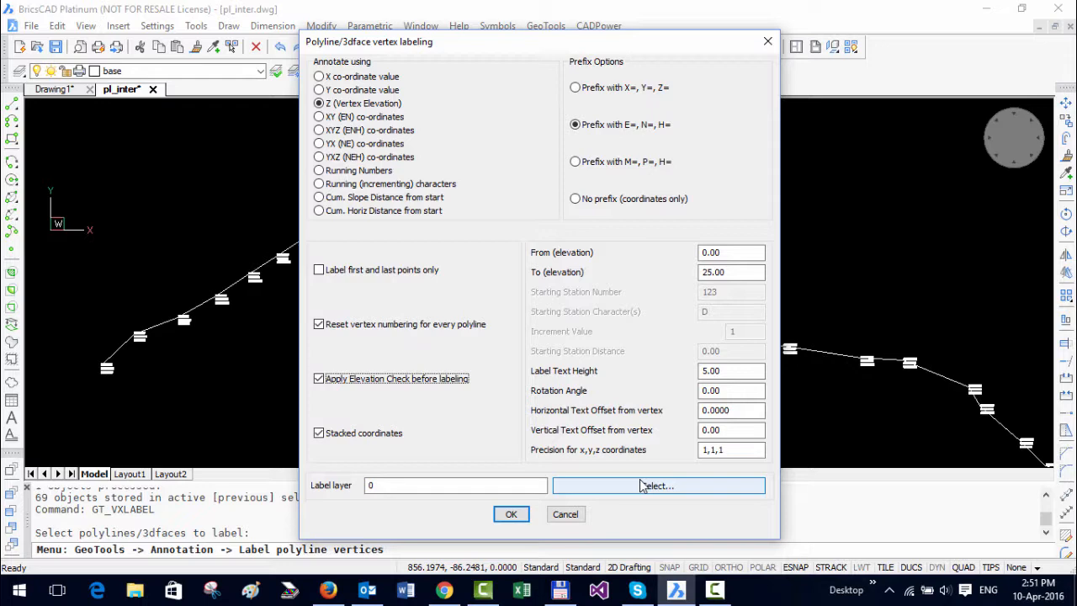
mouse_move(566, 514)
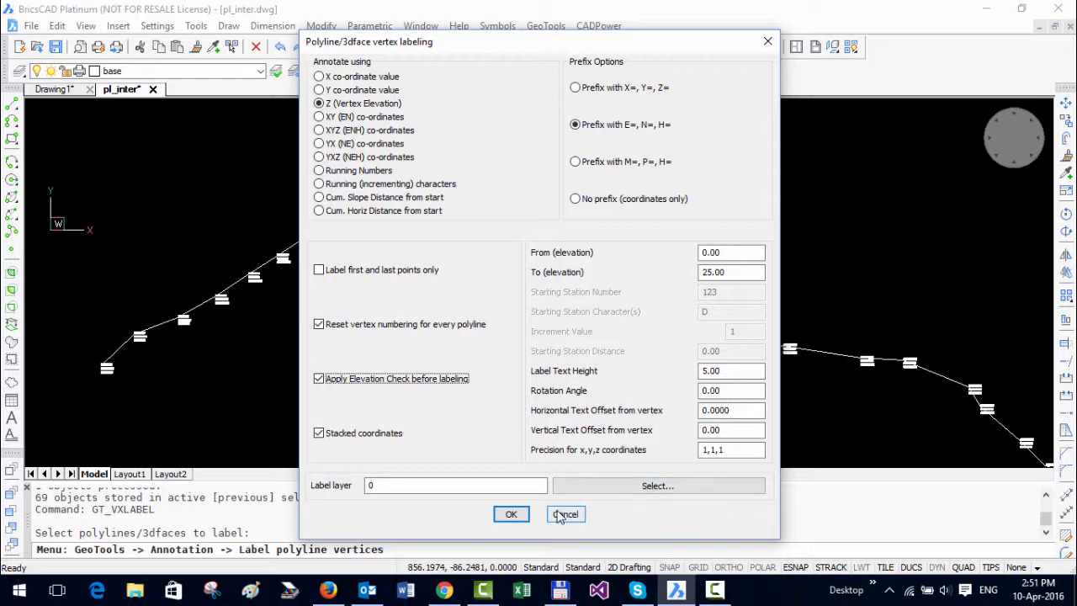
left_click(566, 514)
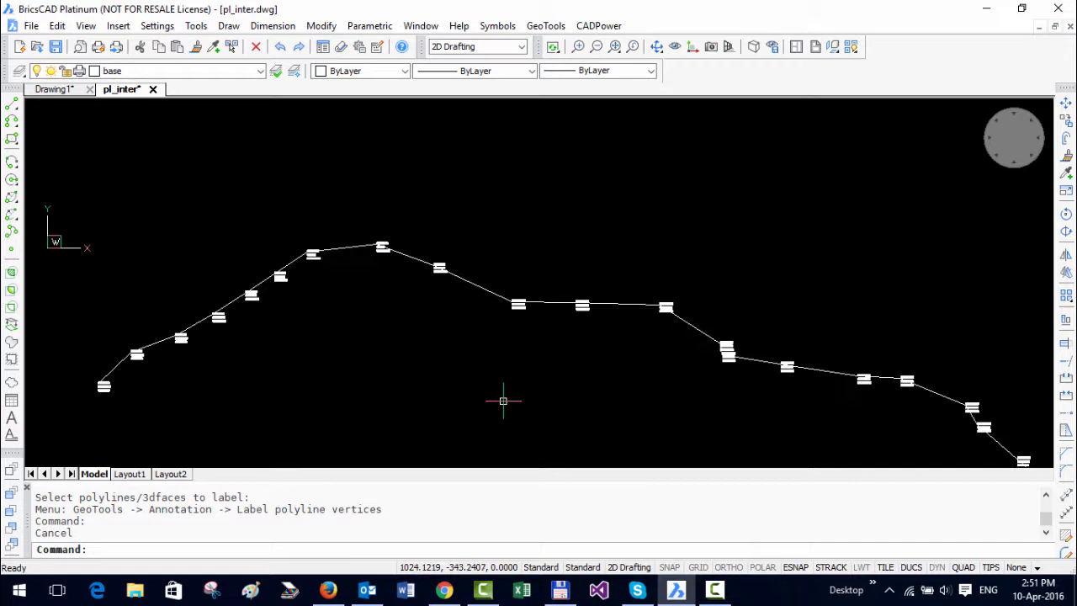
mouse_move(496, 361)
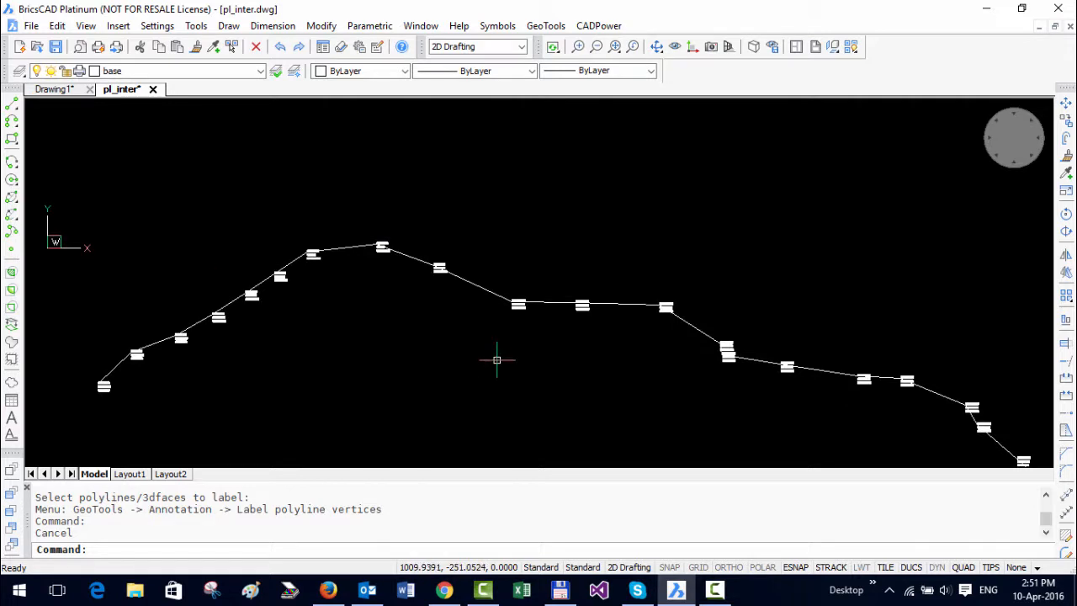